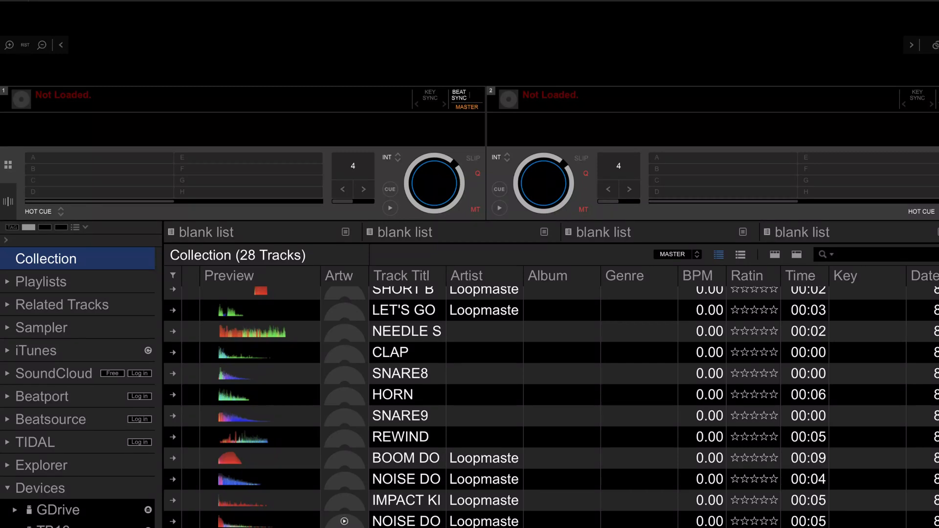
mouse_move(348, 499)
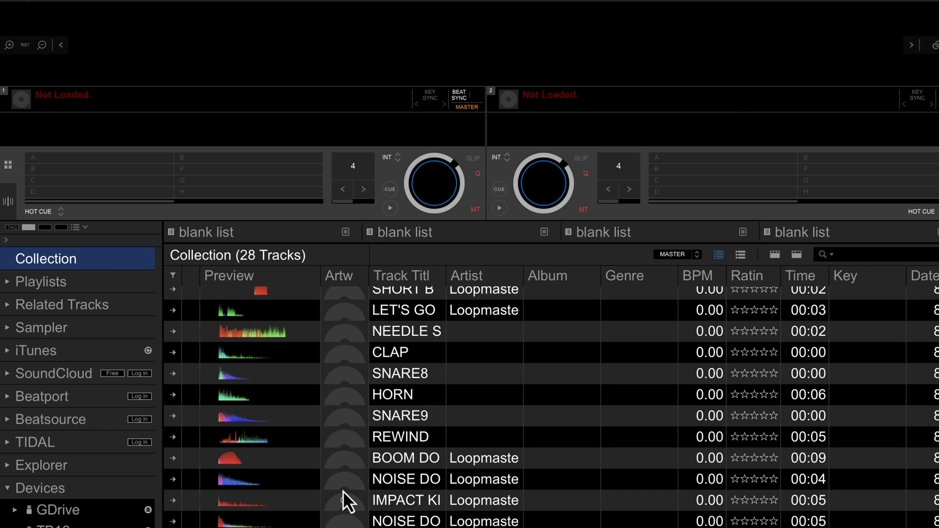
mouse_move(347, 502)
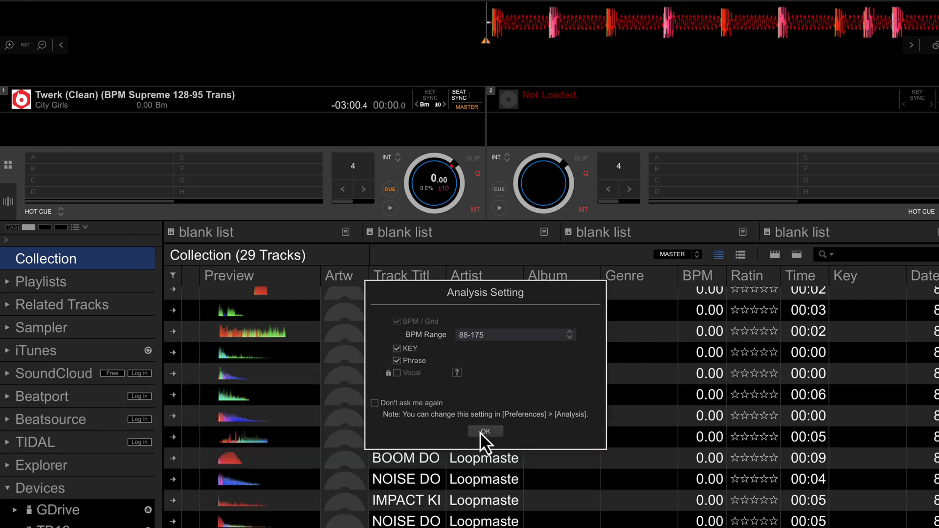
- Confirm the analysis settings so Twerk (Clean) is gridded at 95.00 BPM, then audition its opening
left_click(484, 432)
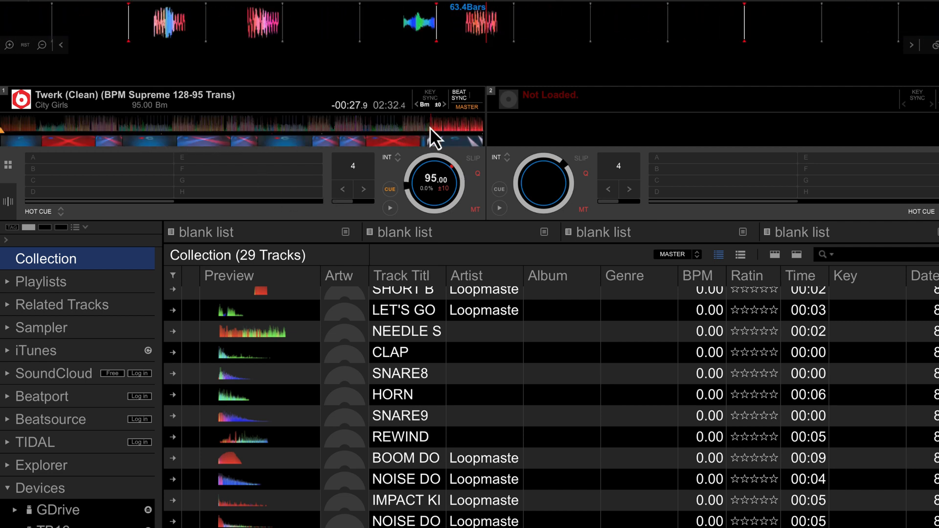
left_click(12, 127)
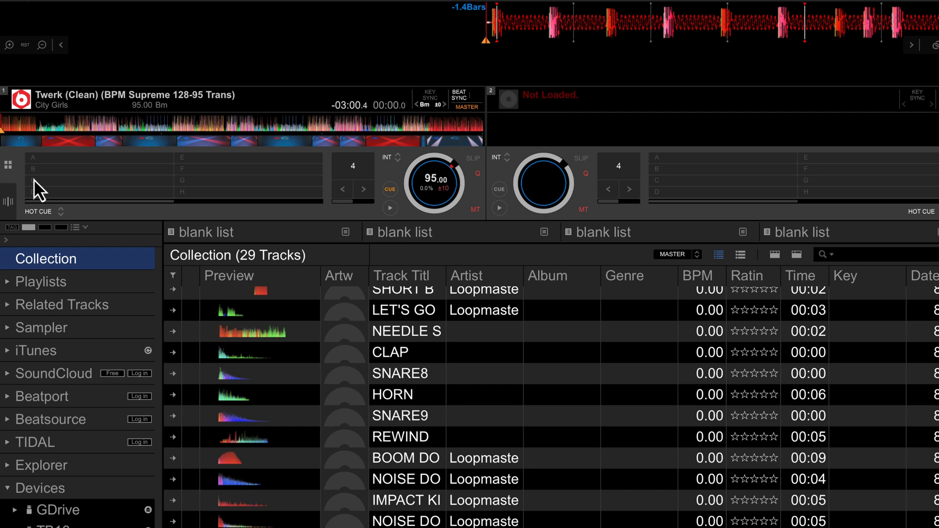
left_click(389, 209)
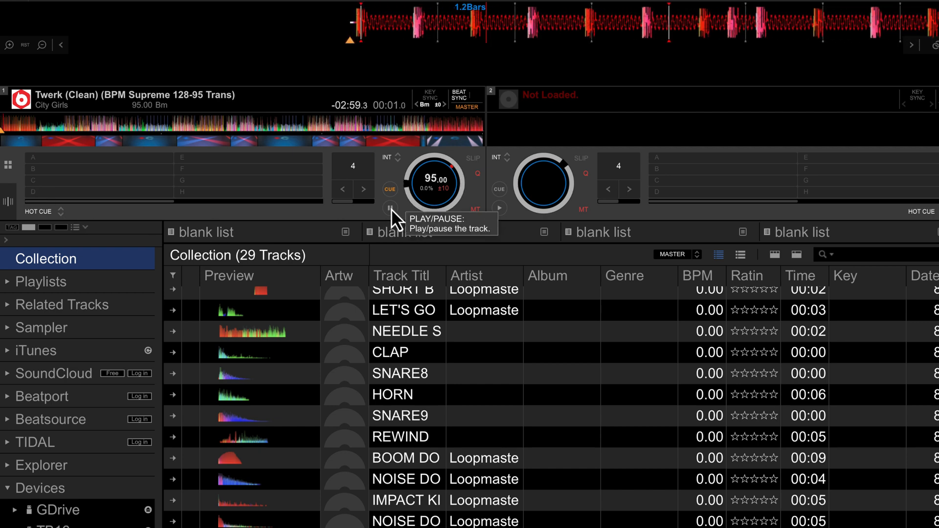
mouse_move(190, 19)
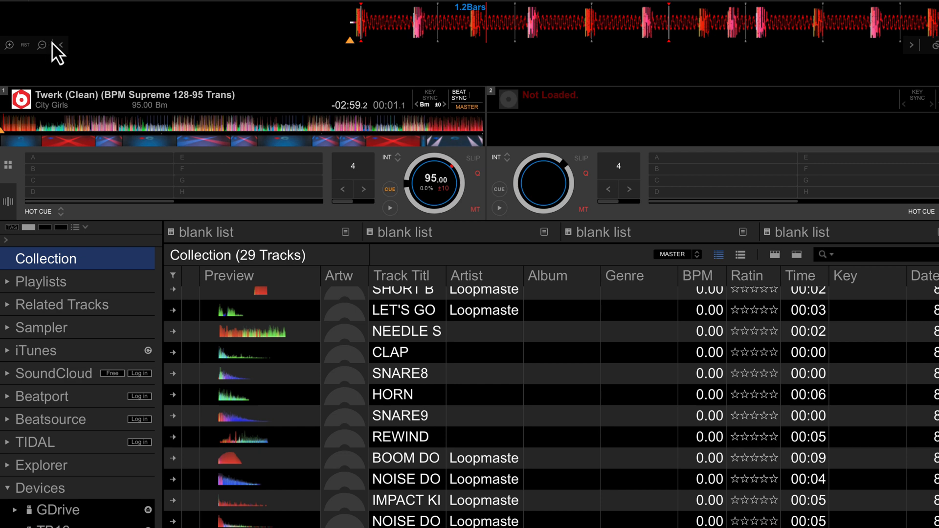
mouse_move(17, 212)
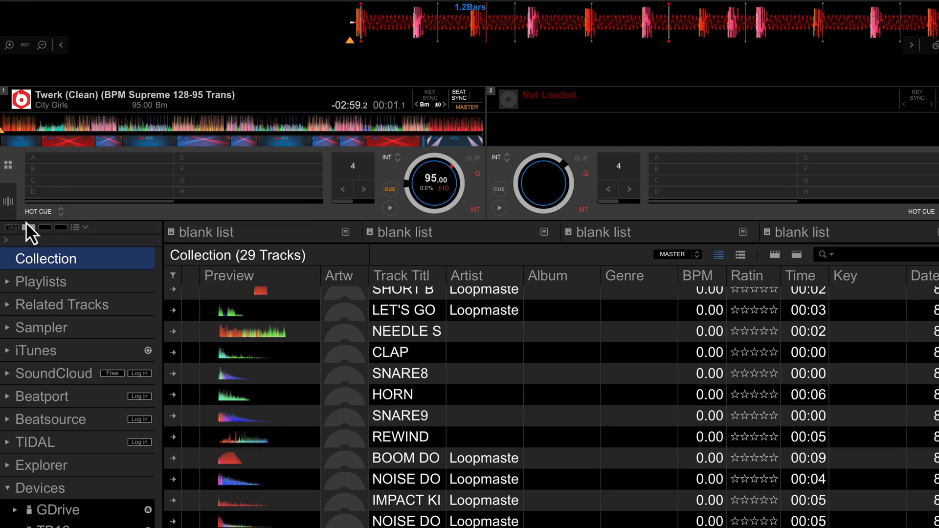
- Reveal the beat grid editing tools for deck 1
left_click(7, 202)
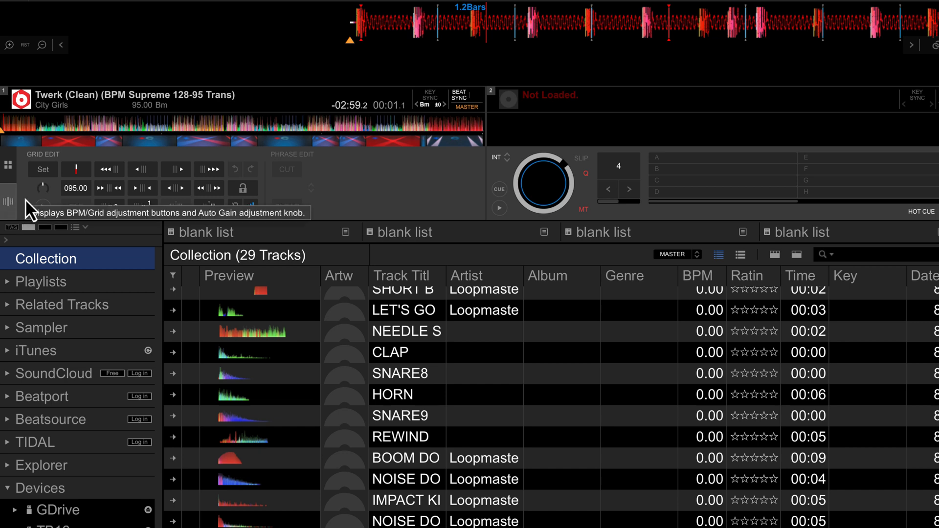
mouse_move(286, 169)
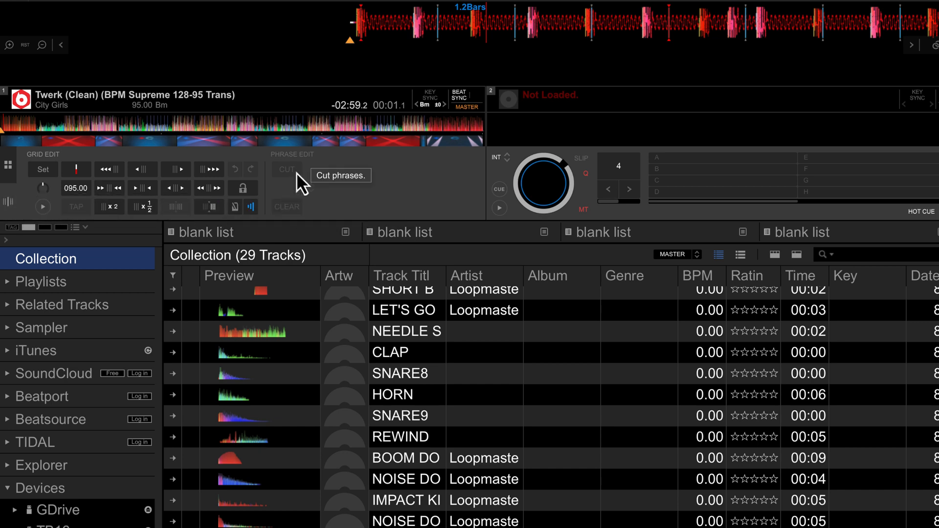
mouse_move(250, 207)
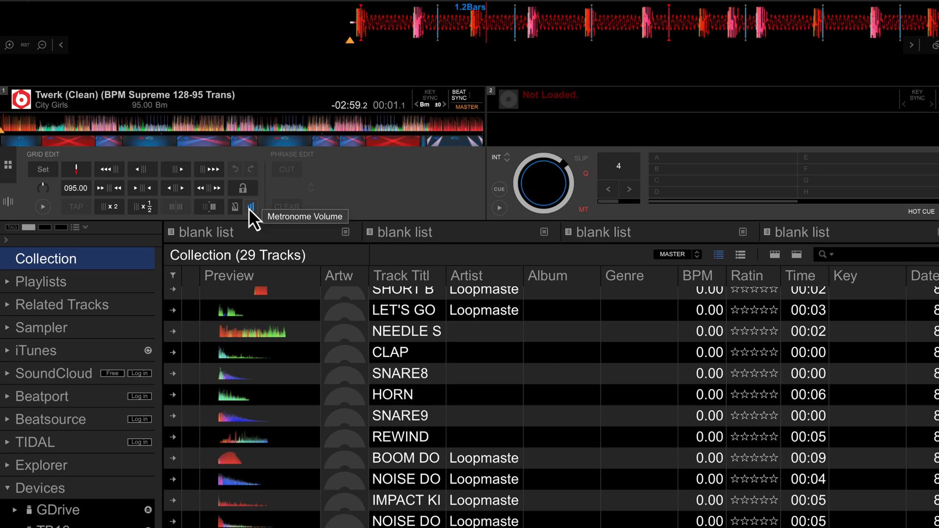
mouse_move(329, 50)
type("128")
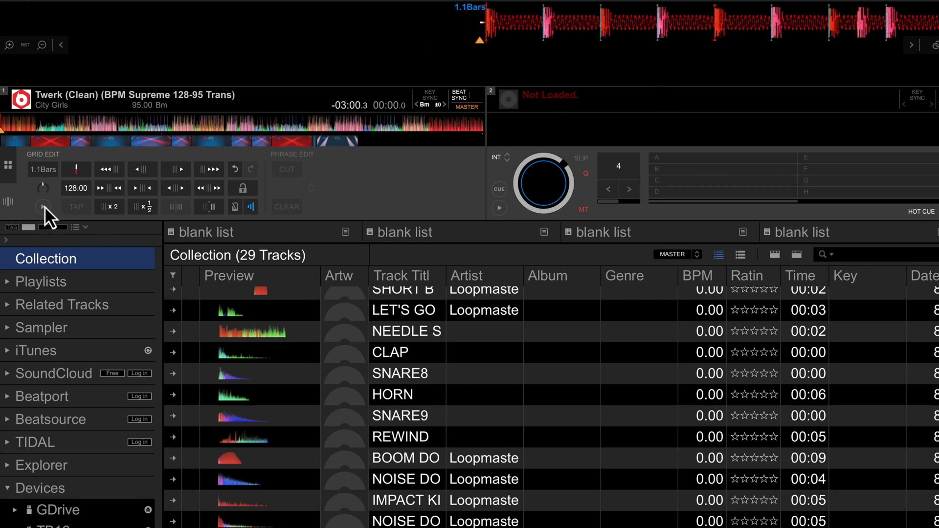
mouse_move(42, 169)
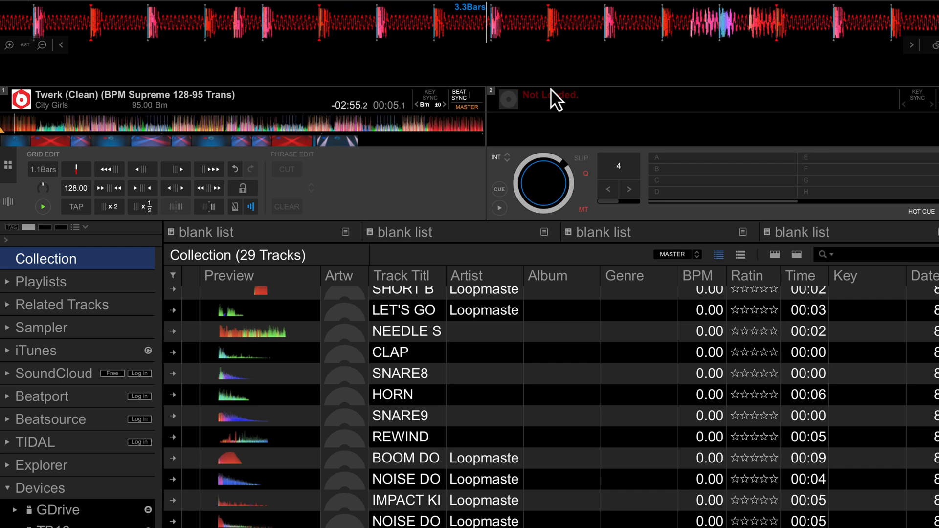
mouse_move(177, 164)
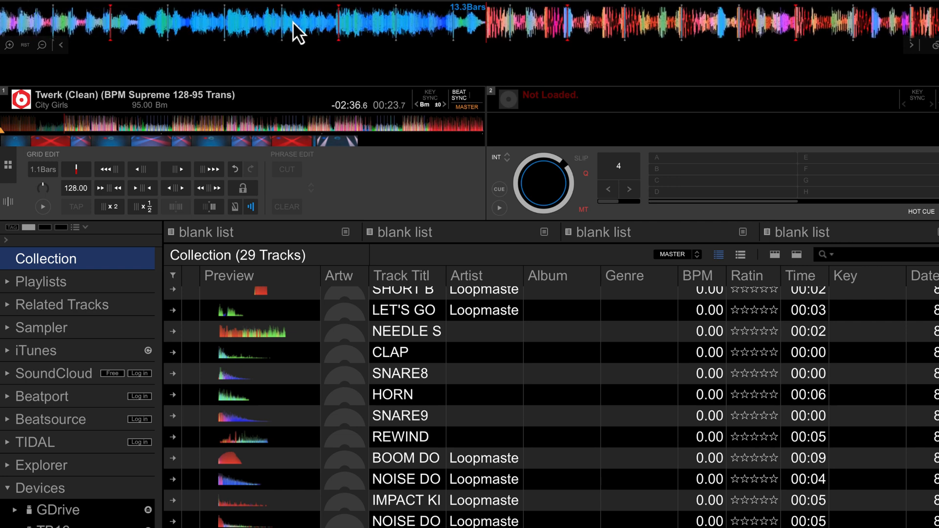
mouse_move(209, 206)
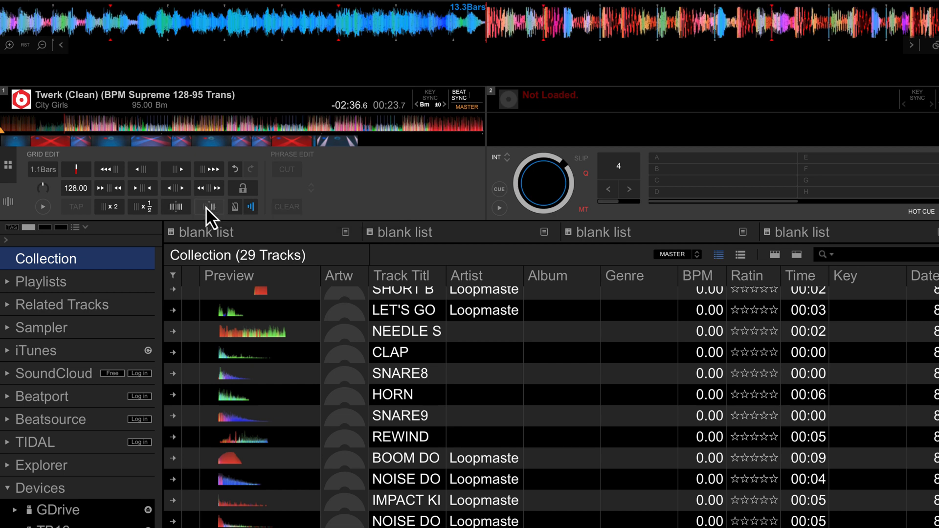
mouse_move(467, 72)
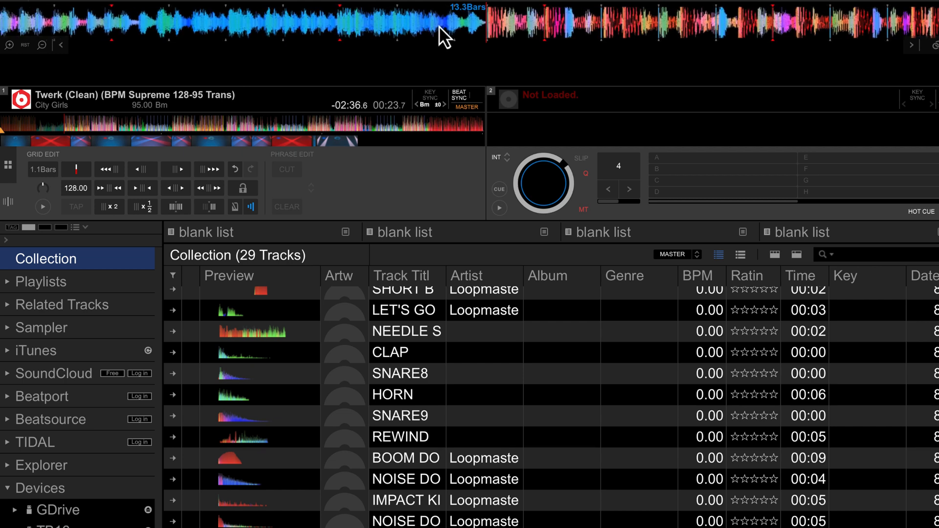
mouse_move(199, 118)
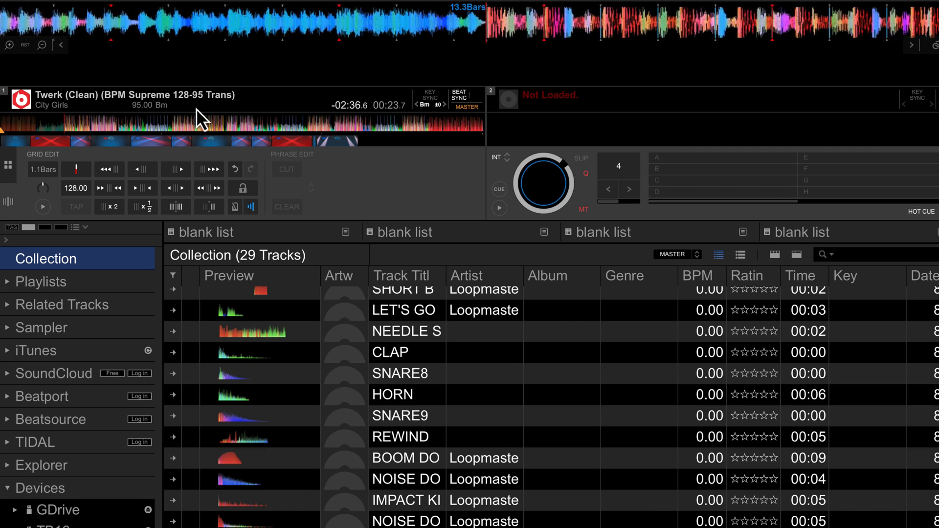
mouse_move(180, 215)
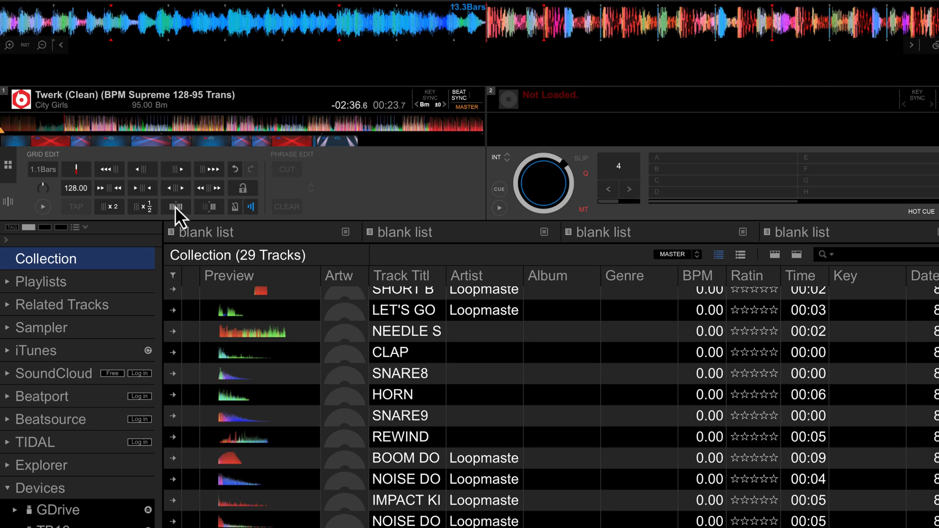
mouse_move(177, 206)
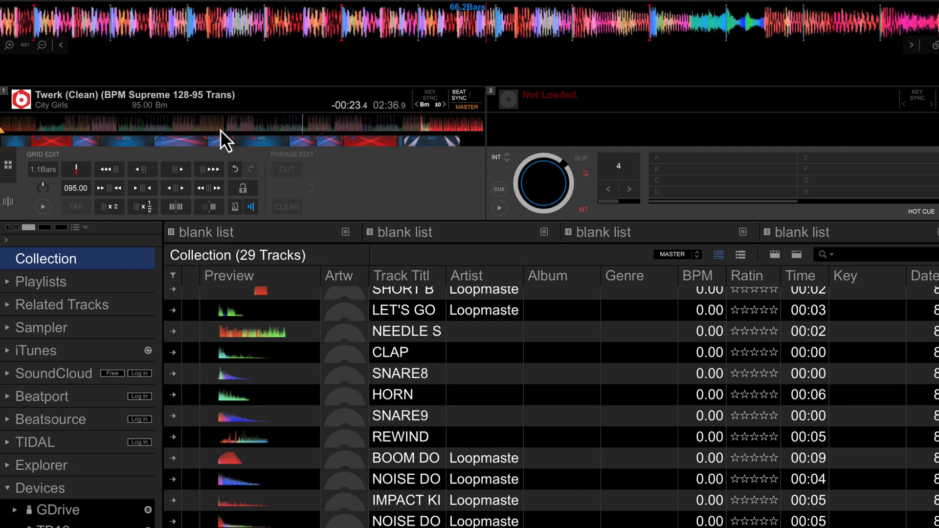
- Audition the closing section against the 95.00 BPM grid, then return to the early 128.00 BPM part
left_click(42, 207)
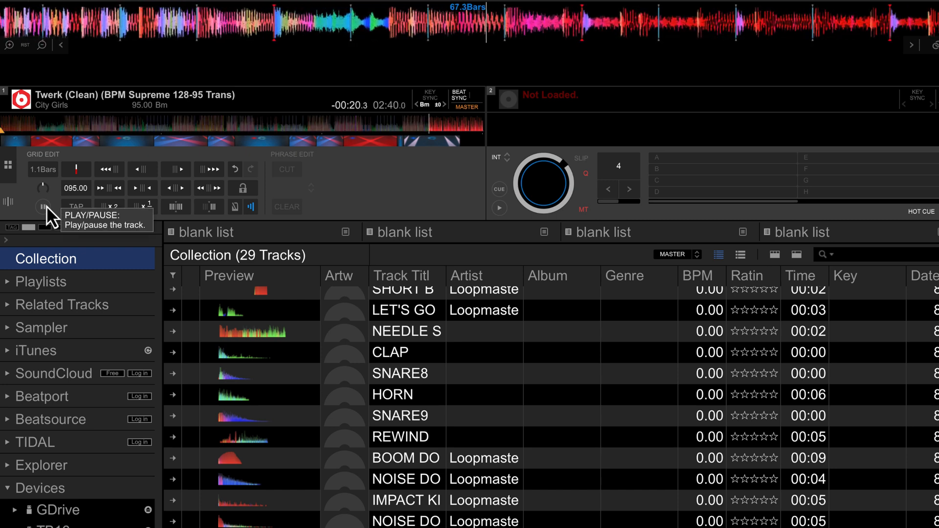
left_click(42, 206)
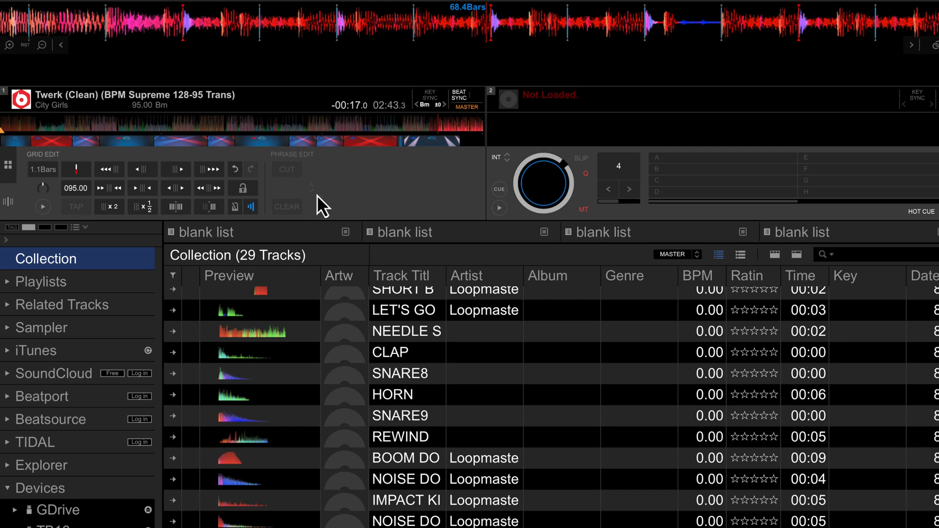
mouse_move(254, 2)
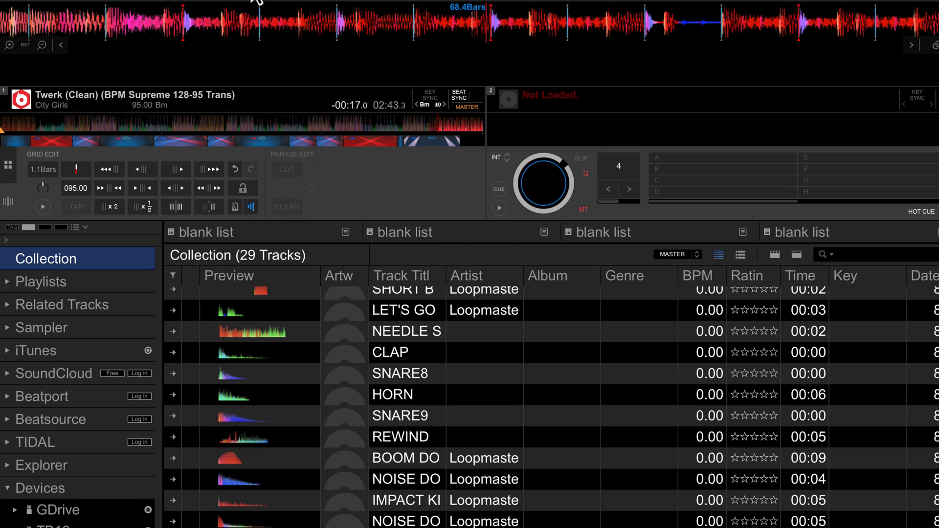
mouse_move(77, 133)
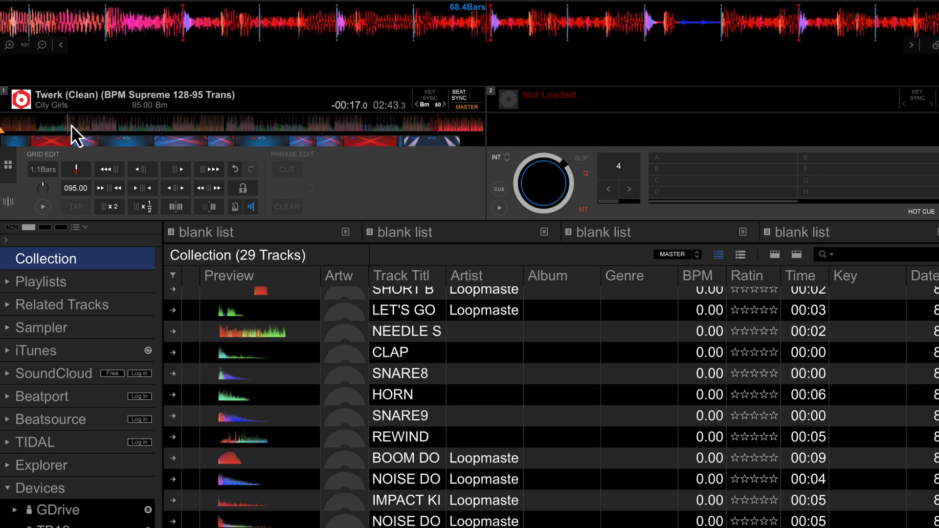
mouse_move(467, 135)
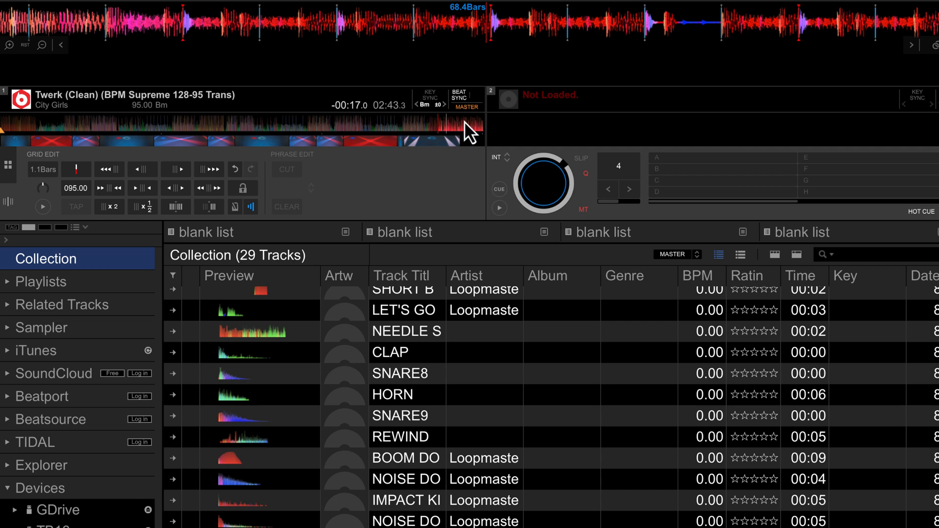
left_click(57, 124)
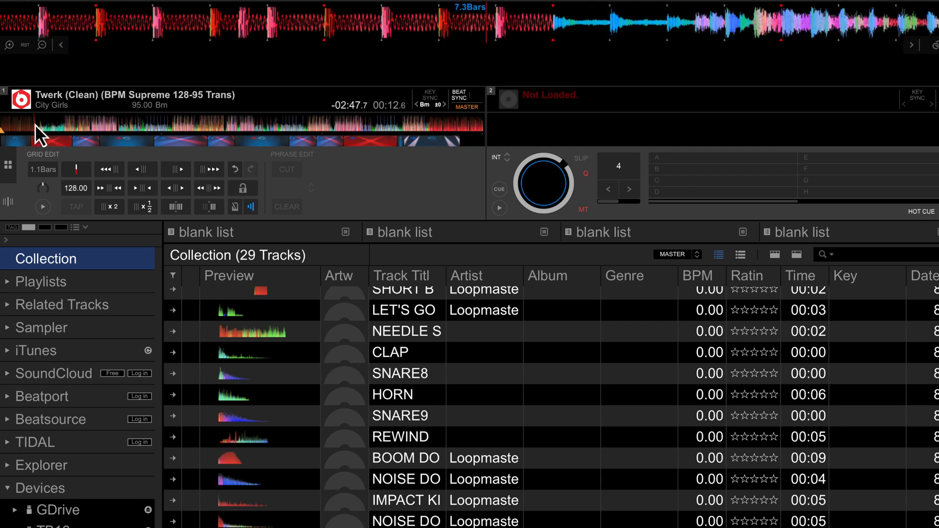
mouse_move(208, 206)
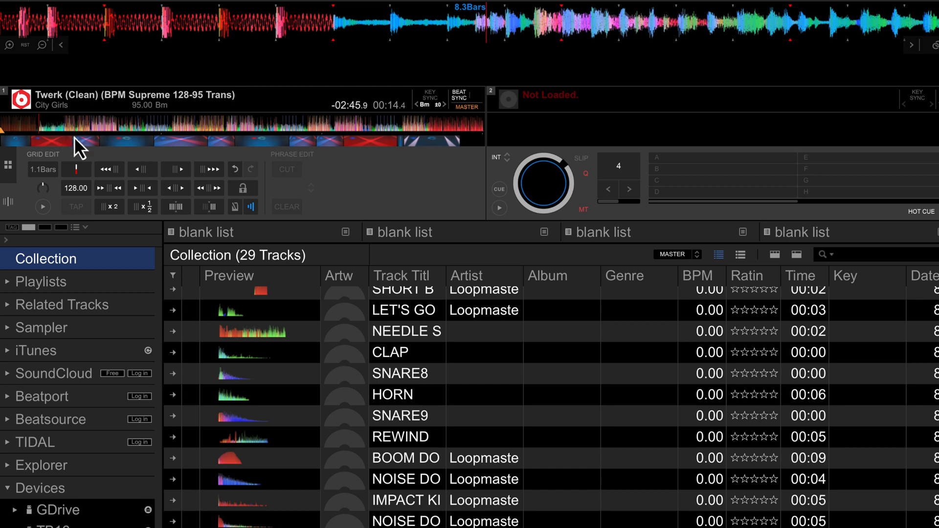
mouse_move(526, 48)
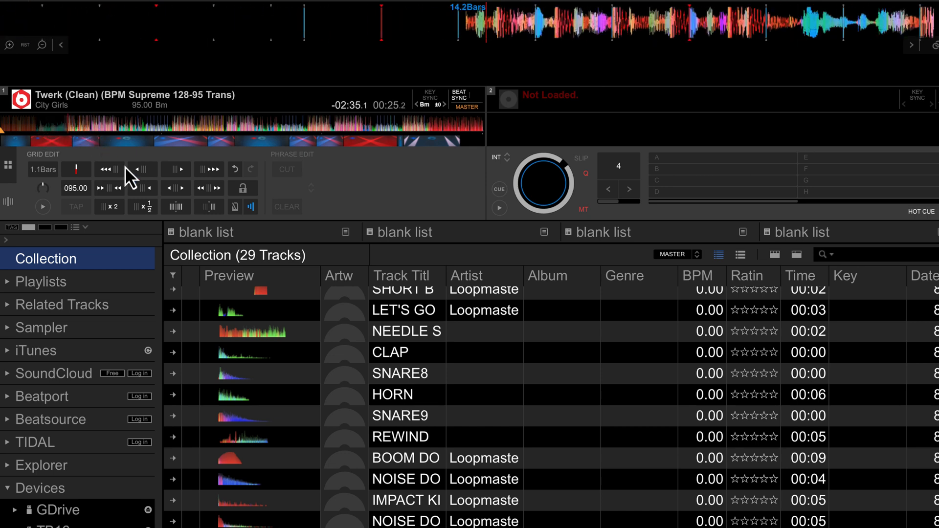
mouse_move(175, 188)
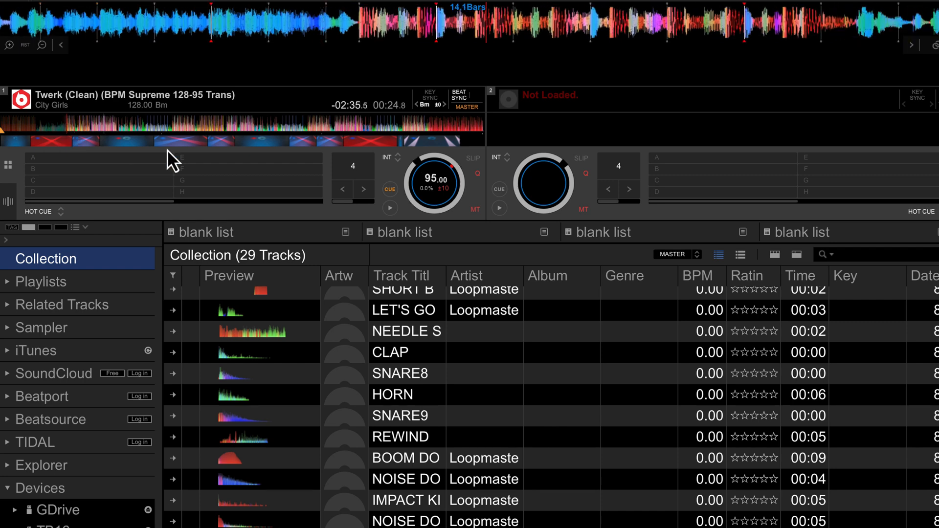
mouse_move(556, 60)
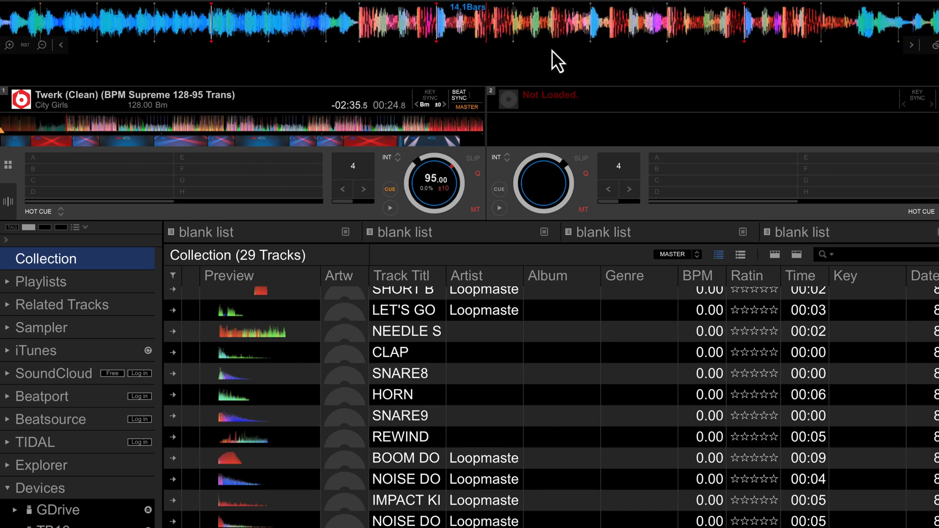
mouse_move(575, 70)
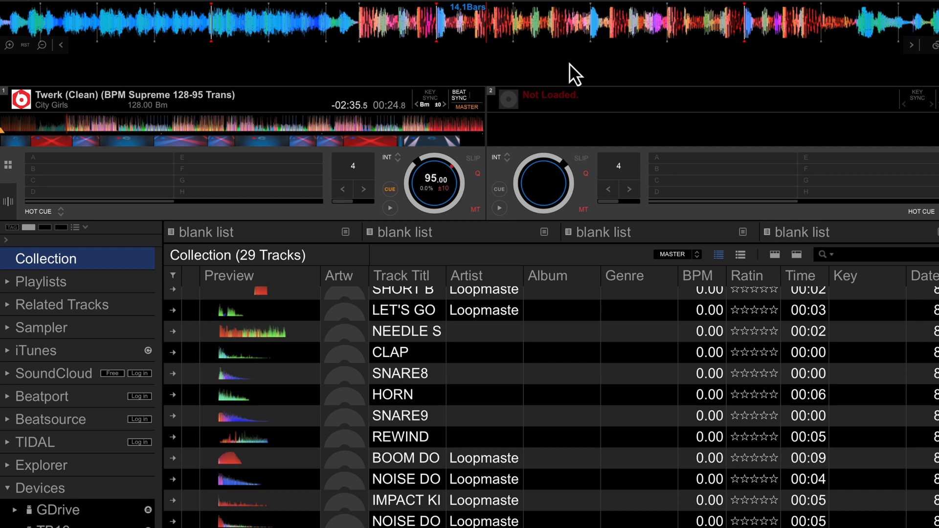
mouse_move(576, 72)
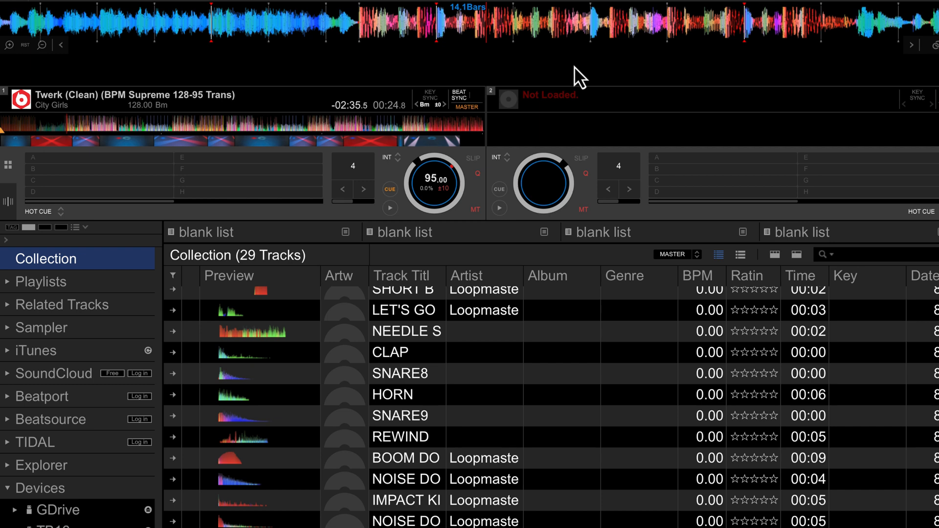